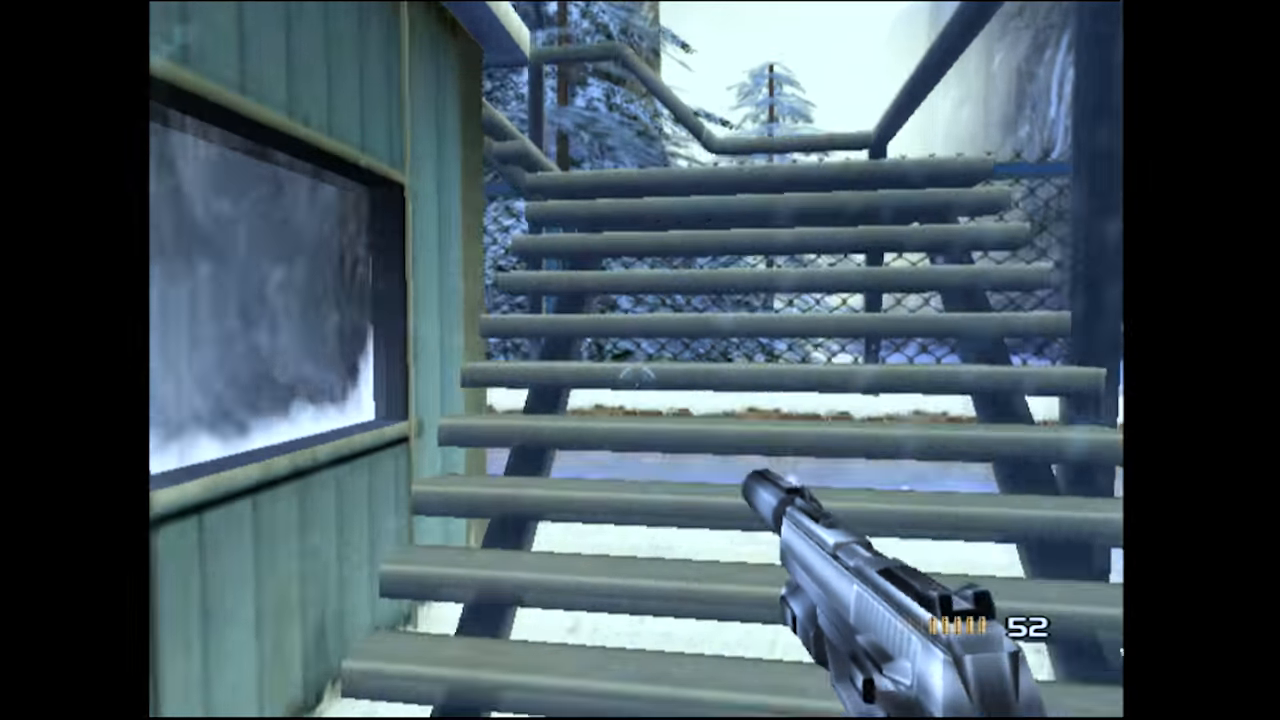
pyautogui.moveTo(640, 380)
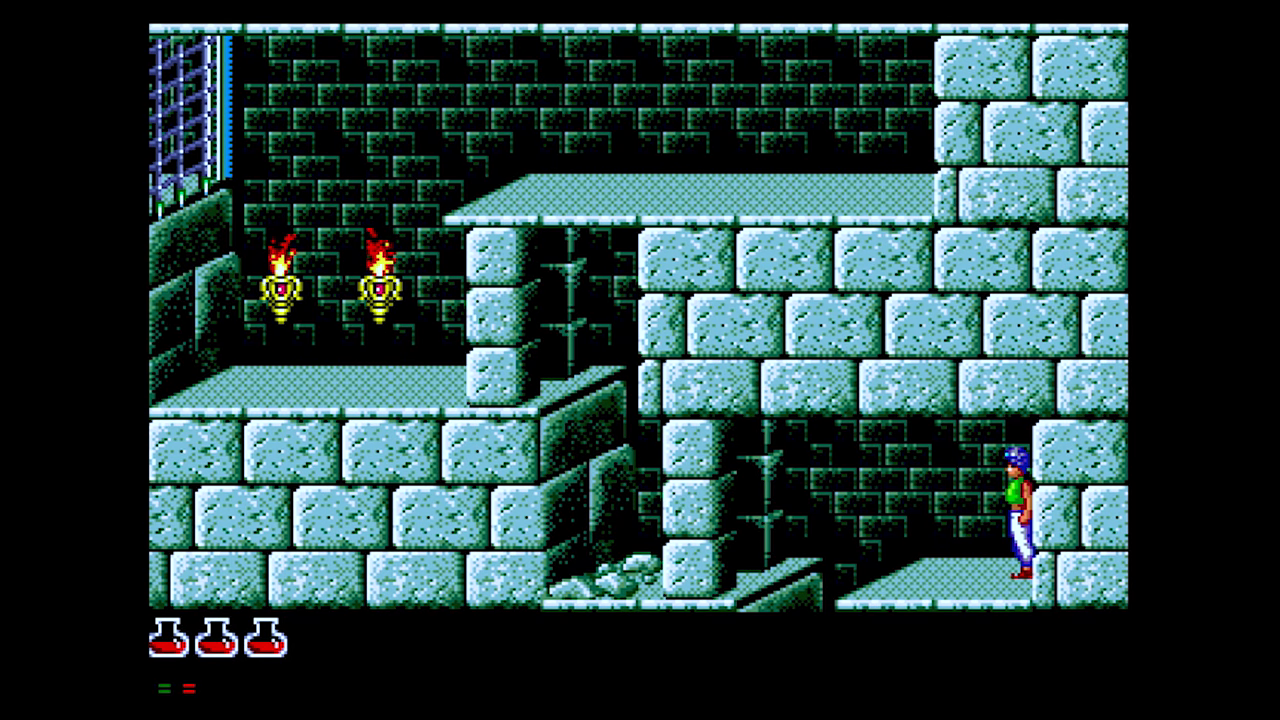
pyautogui.press('Left')
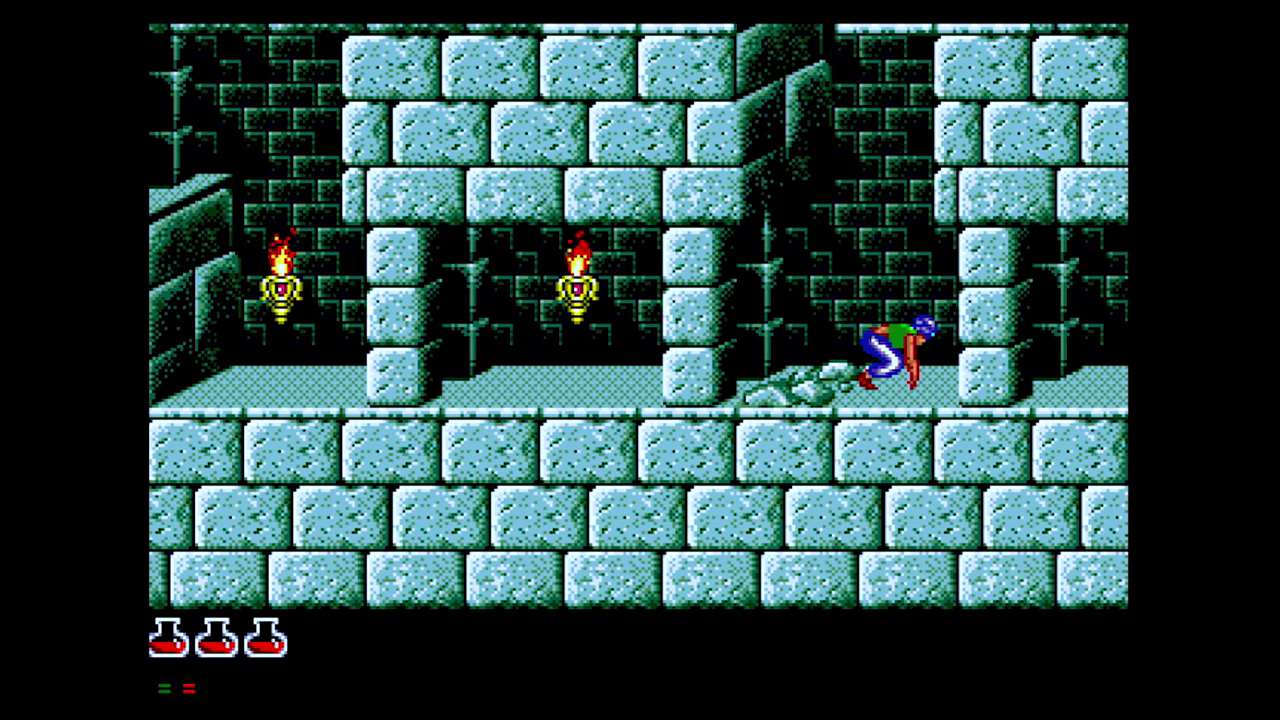
pyautogui.press('Left')
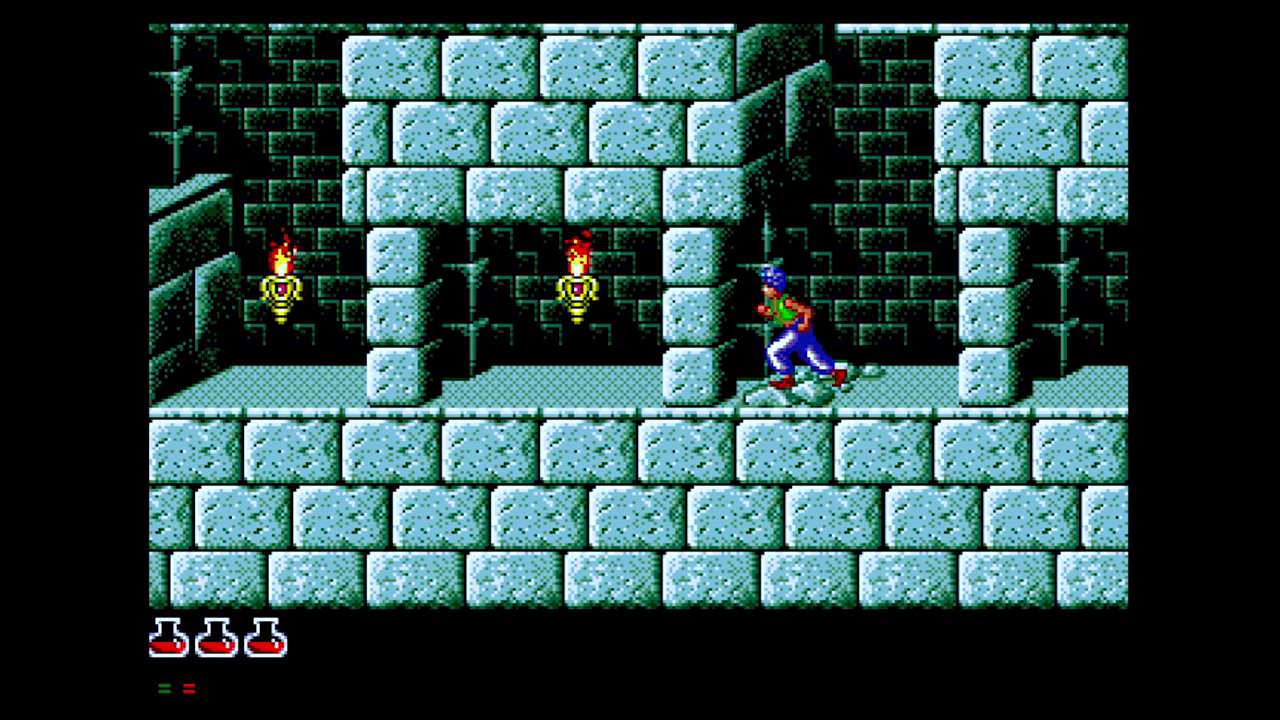